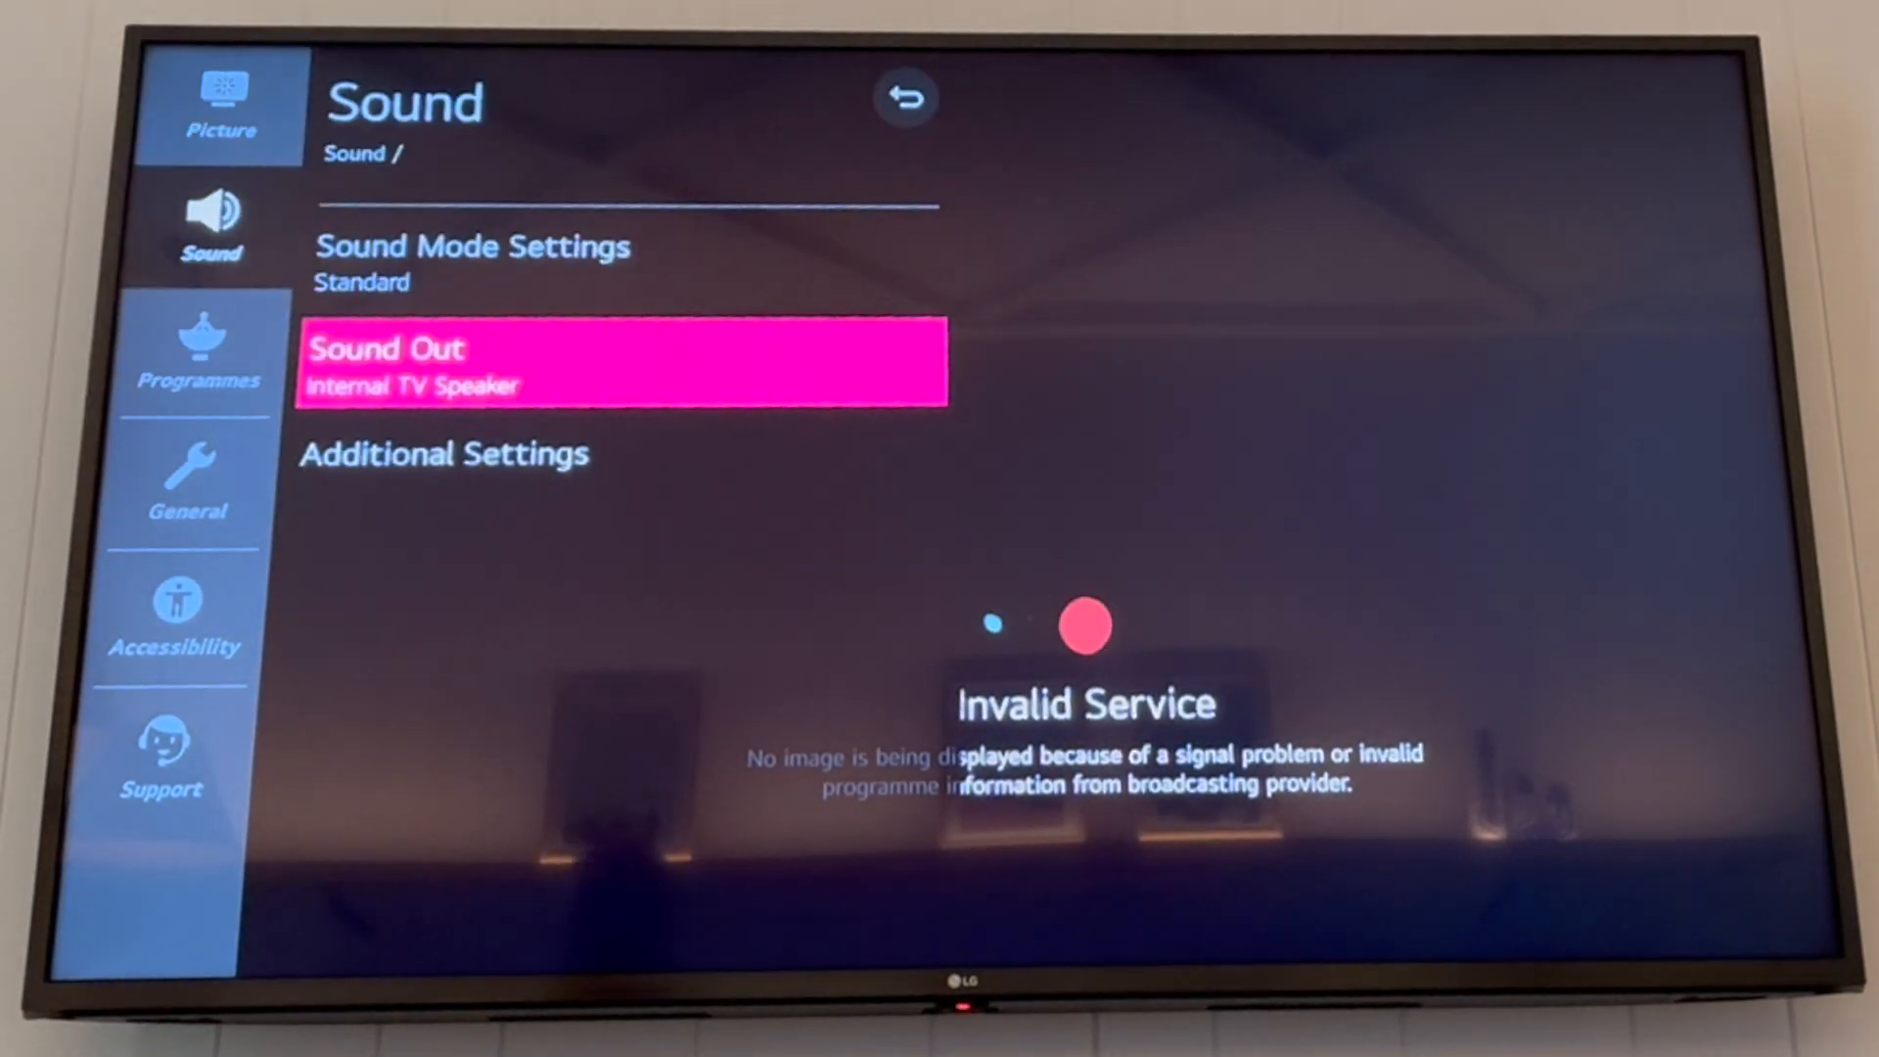
# Step: View the empty Bluetooth device list, then return to the Sound Out output choices
pyautogui.click(623, 360)
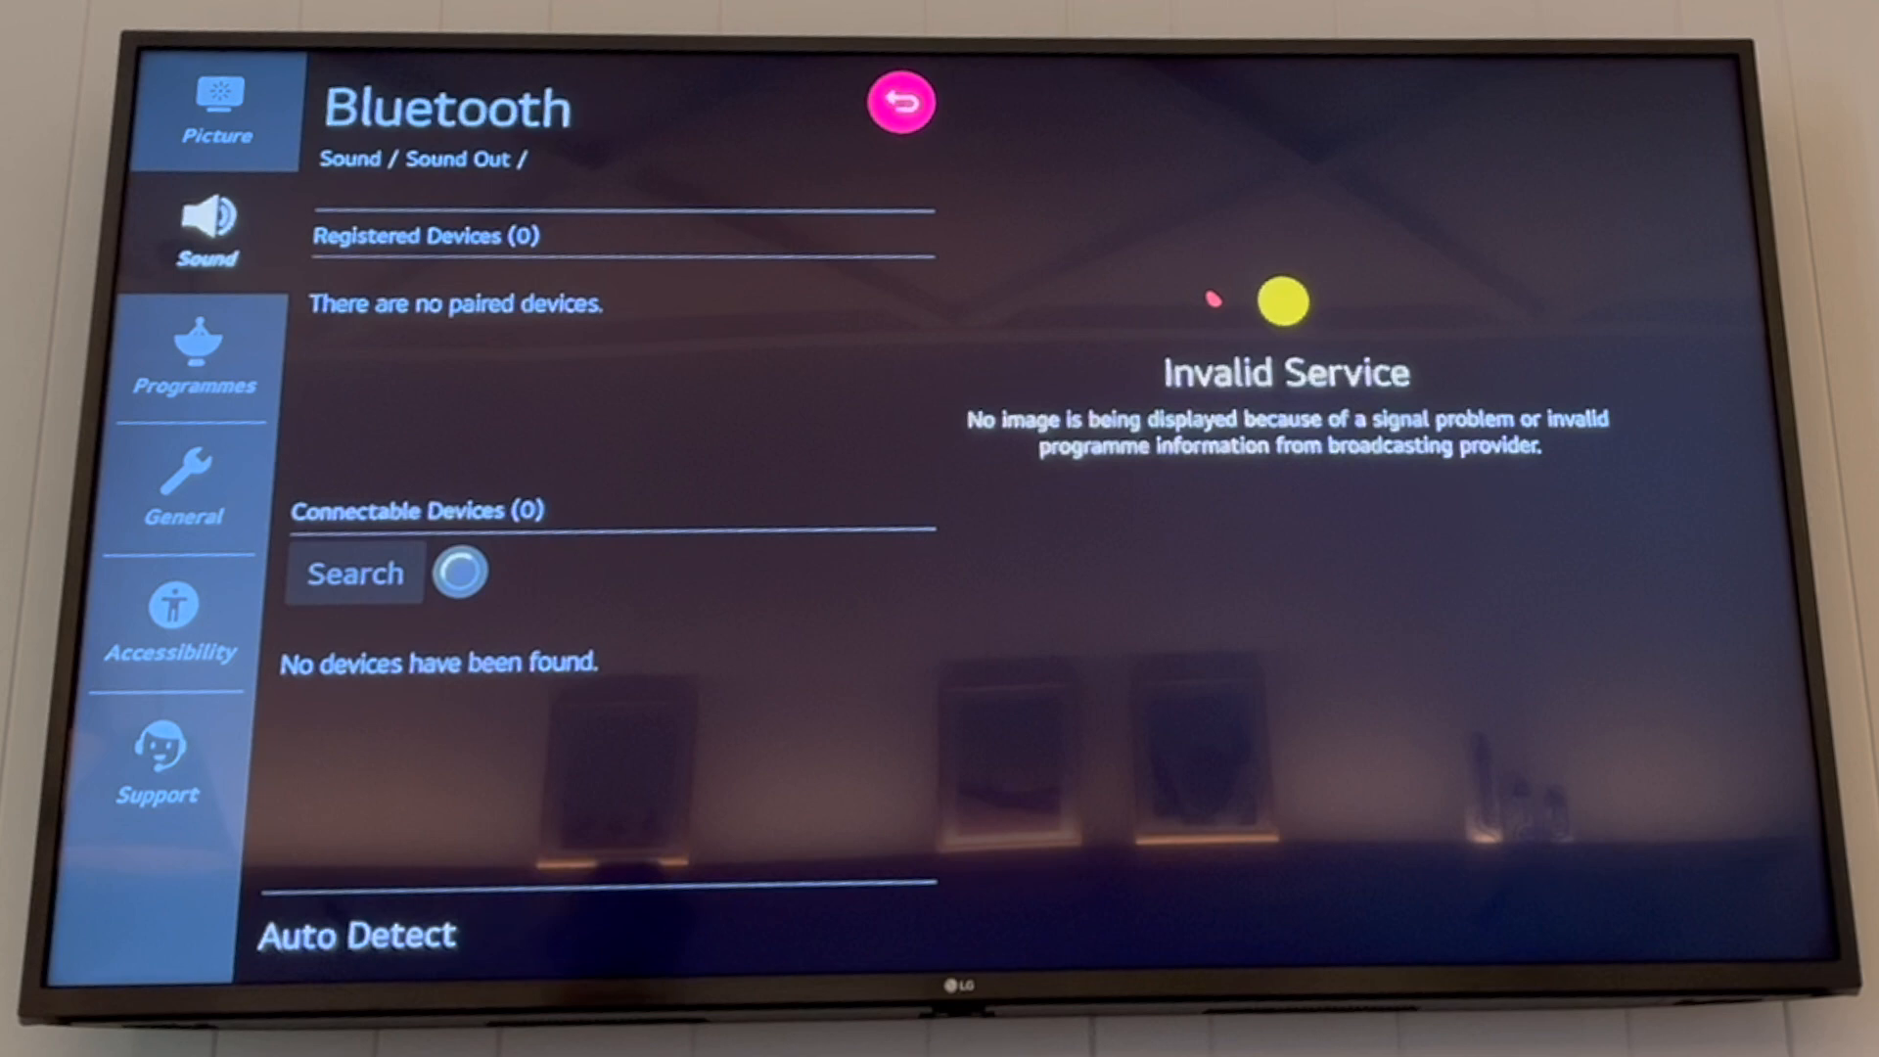
pyautogui.click(900, 101)
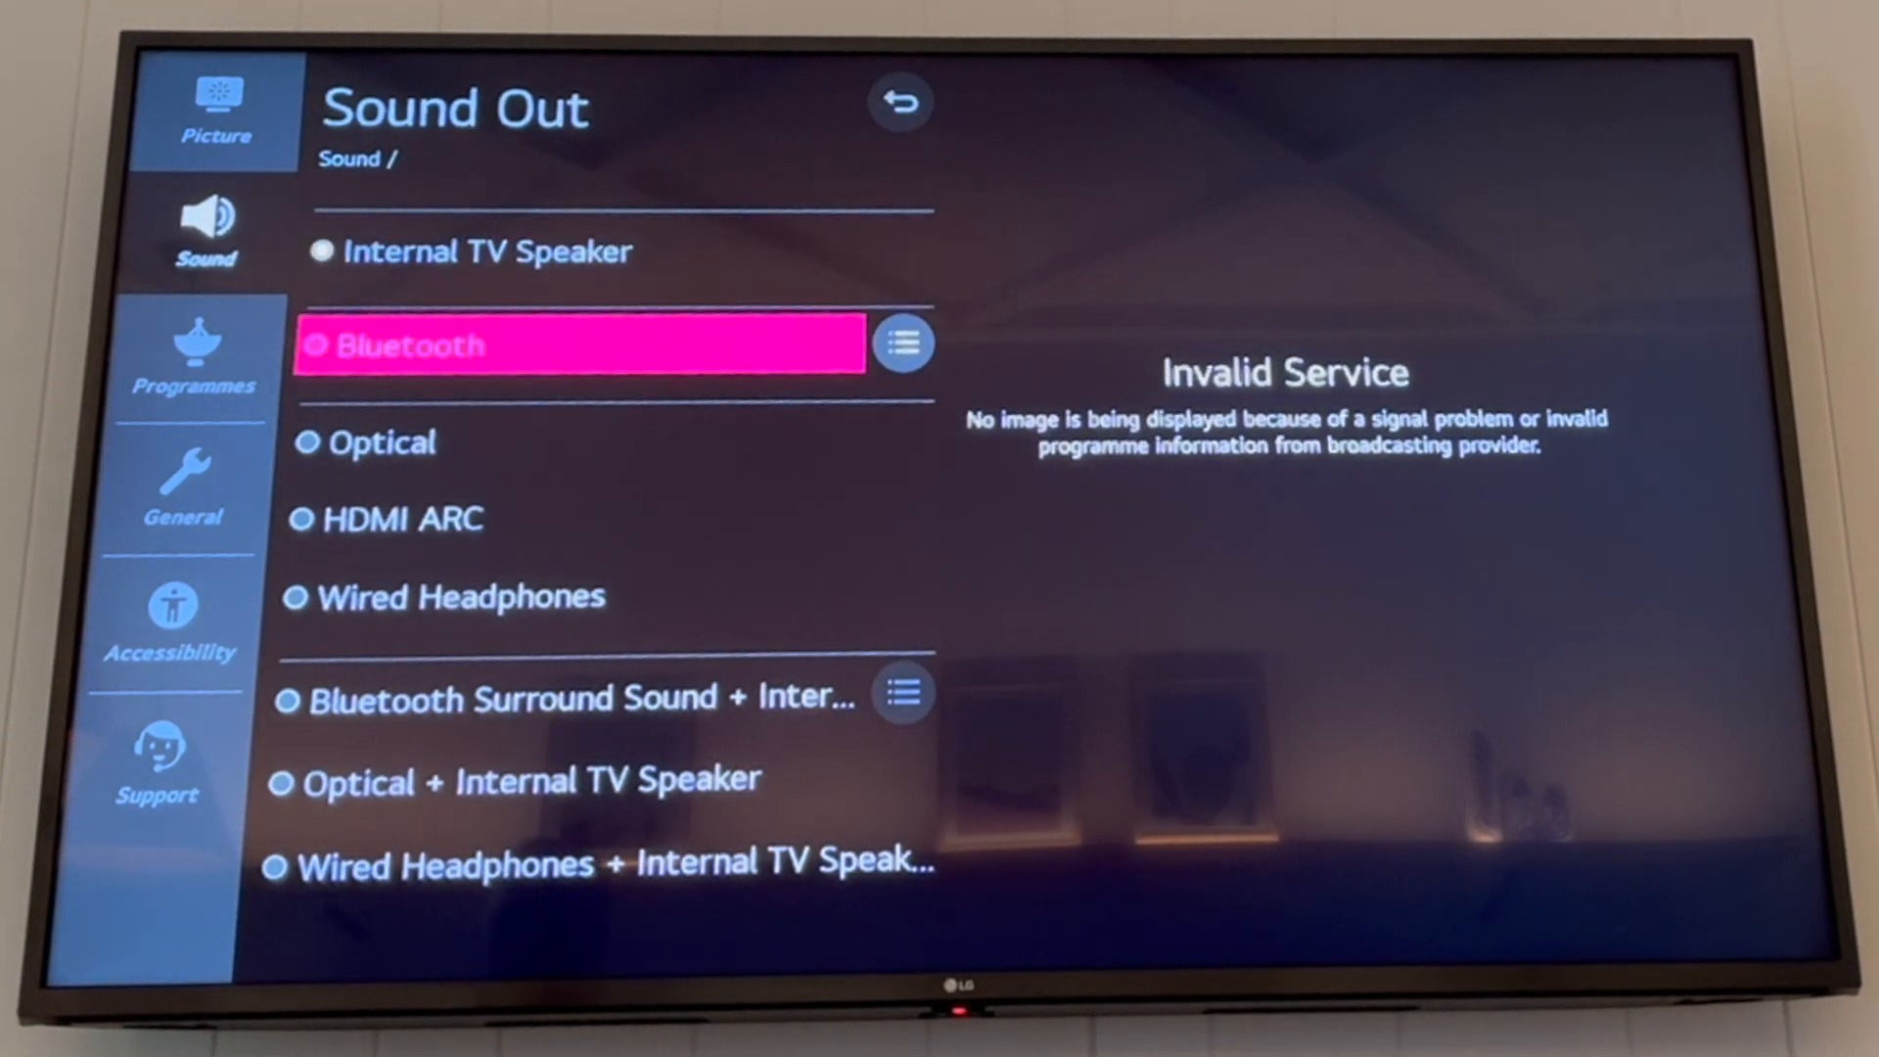
pyautogui.scroll(-3)
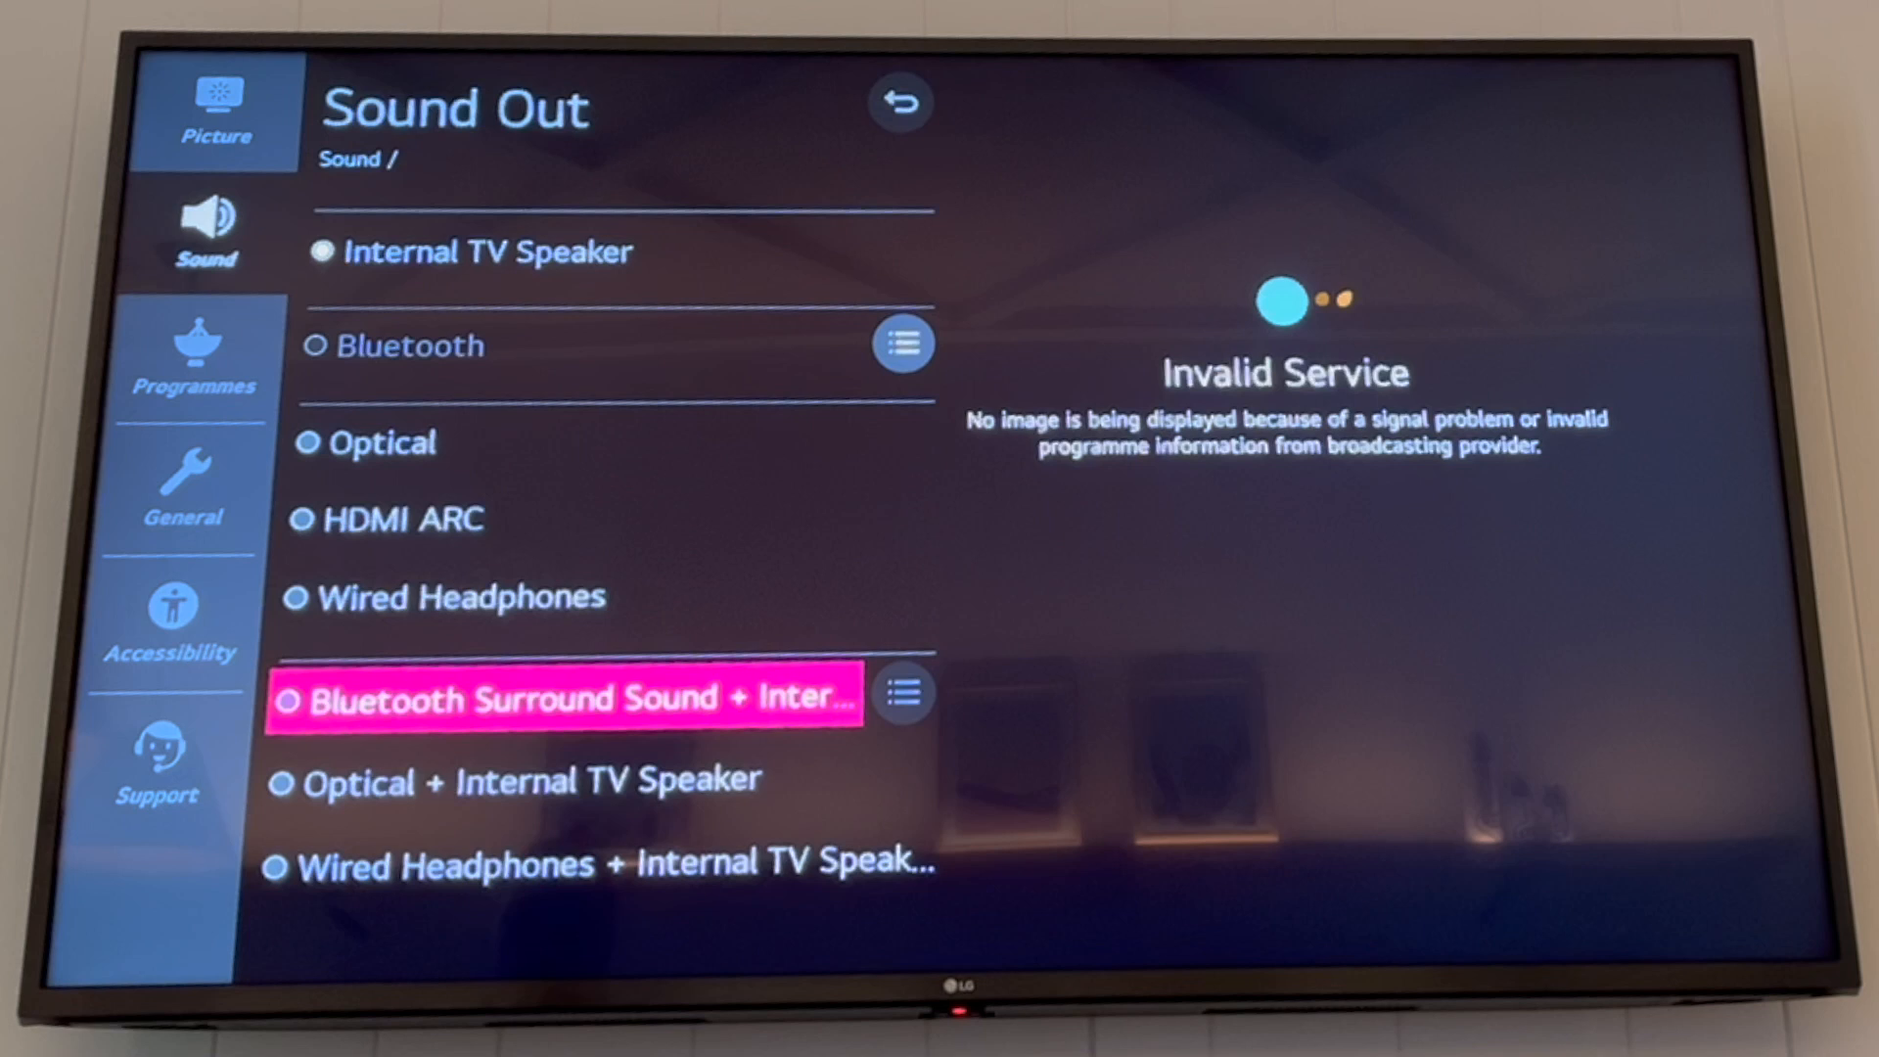